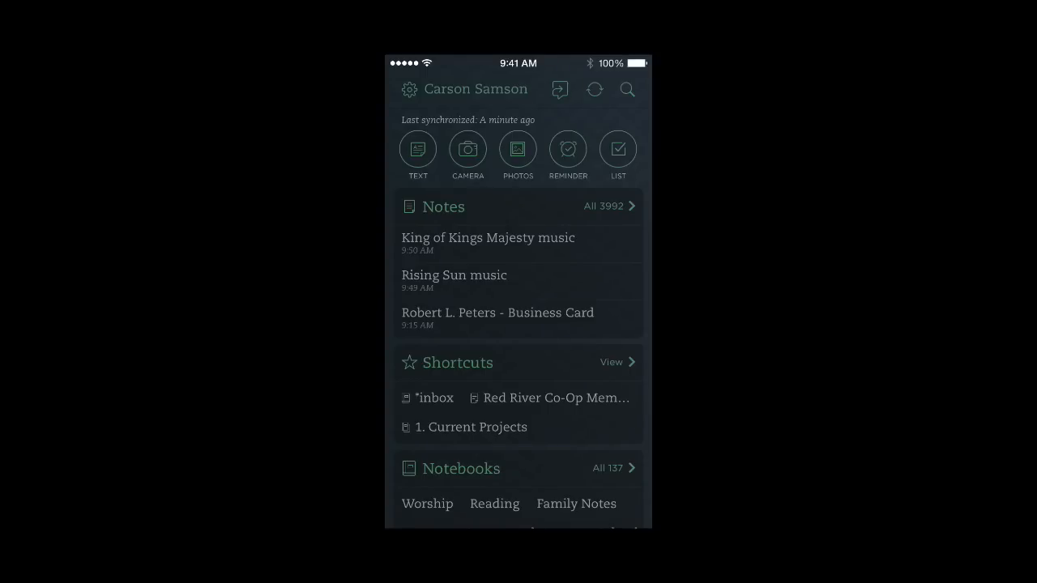
Launch the in-app camera to capture the hand-drawn To Do page.
{"action": "left_click", "coordinate": [467, 149]}
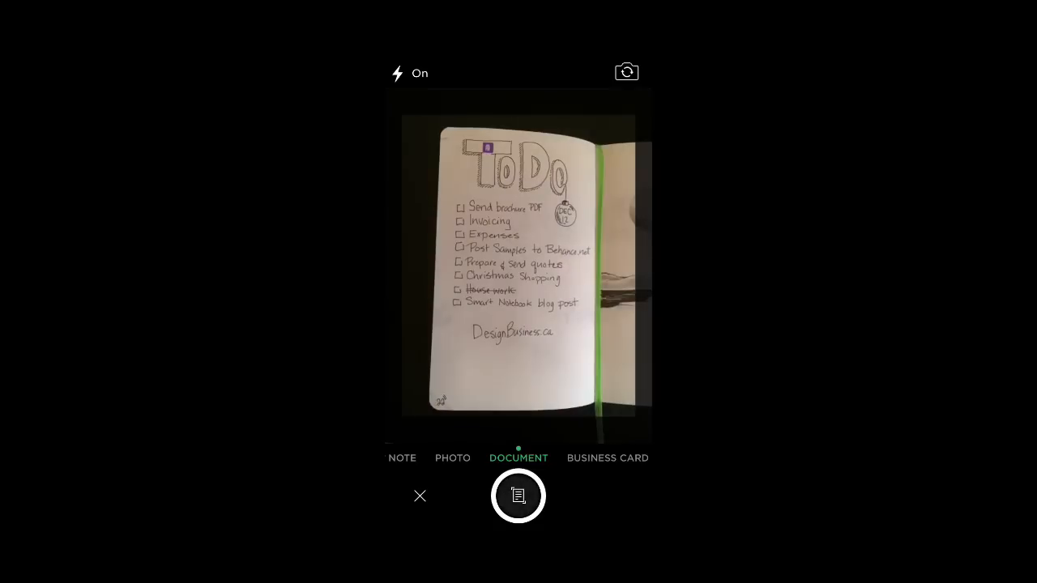
Capture the To Do page with the shutter and save it as a new snapshot note.
{"action": "left_click", "coordinate": [518, 496]}
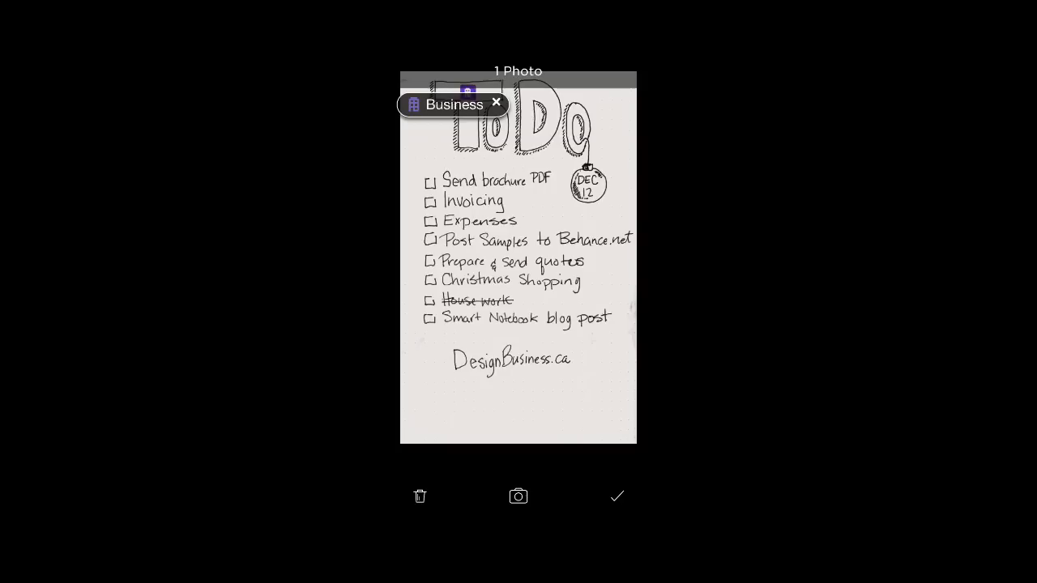
{"action": "left_click", "coordinate": [618, 496]}
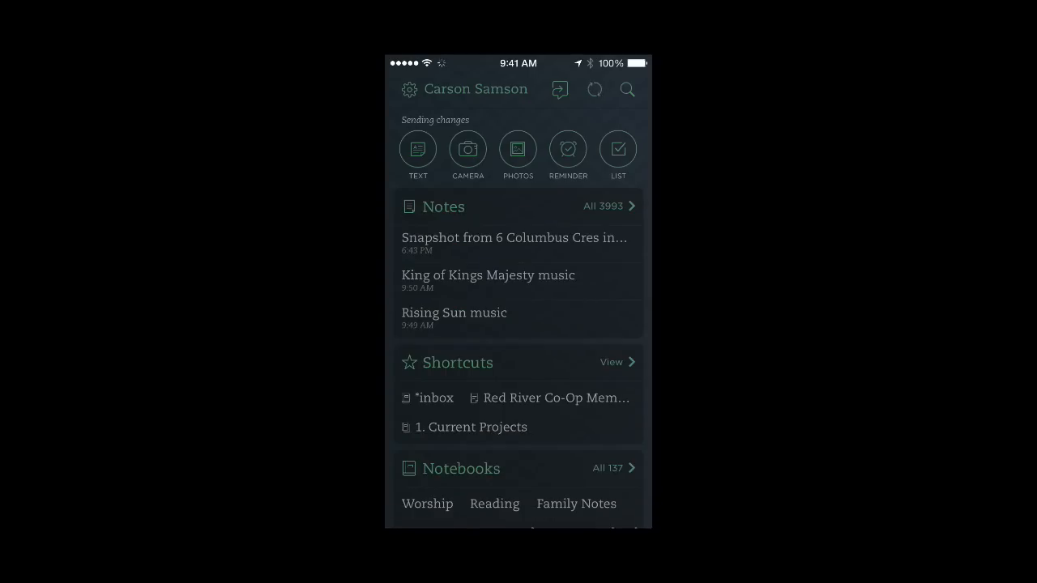
Retitle the new snapshot note 'To do list.' using the suggested title and confirm.
{"action": "left_click", "coordinate": [514, 239]}
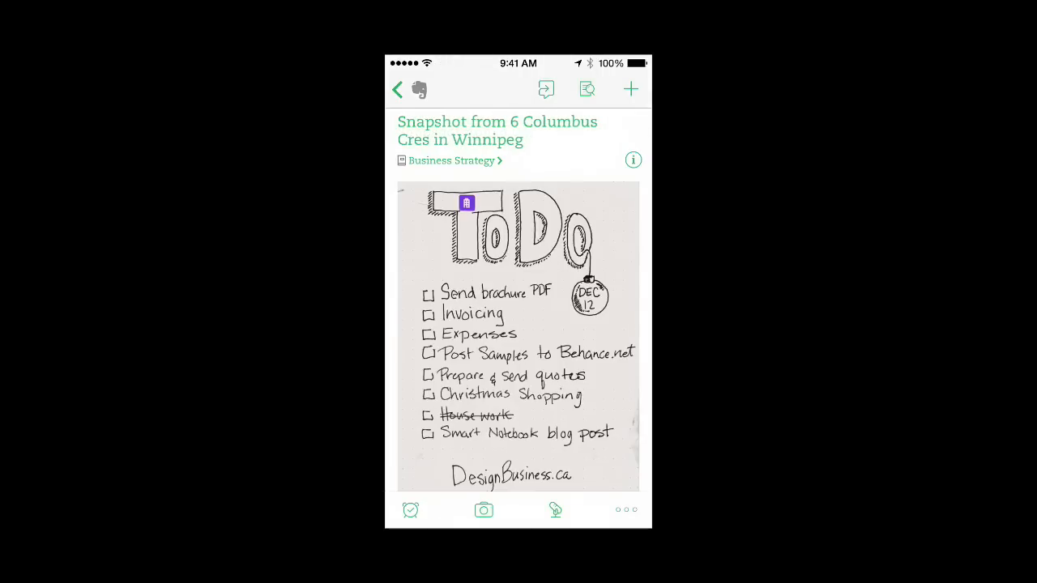
{"action": "left_click", "coordinate": [496, 130]}
{"action": "type", "text": "To"}
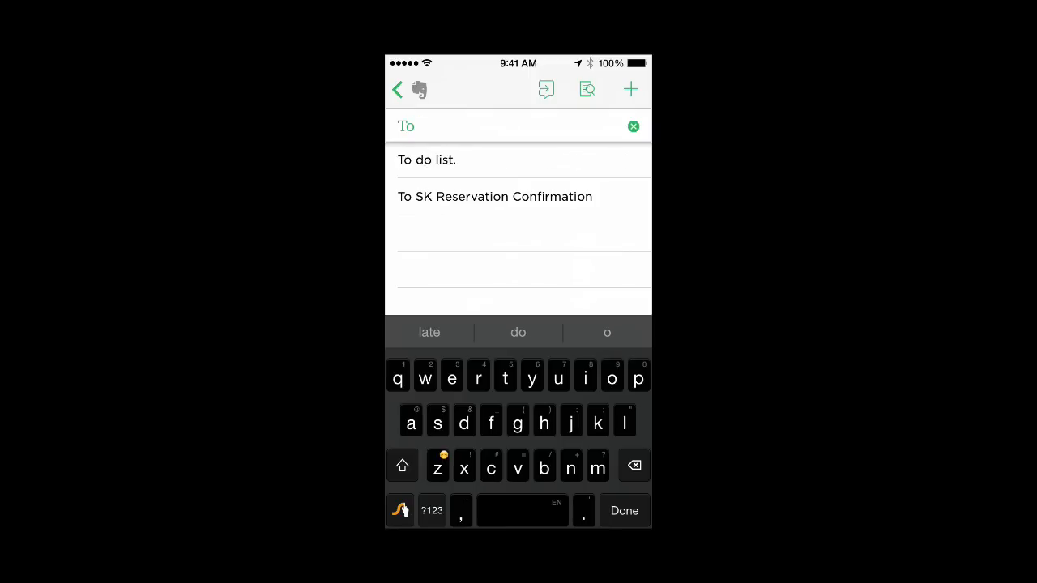
{"action": "left_click", "coordinate": [427, 161]}
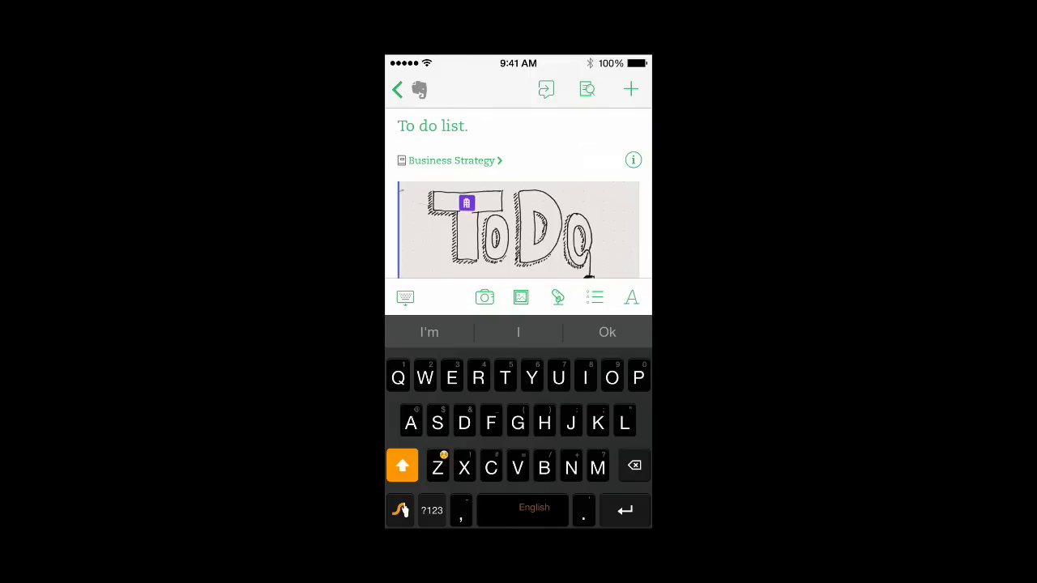
{"action": "left_click", "coordinate": [397, 89]}
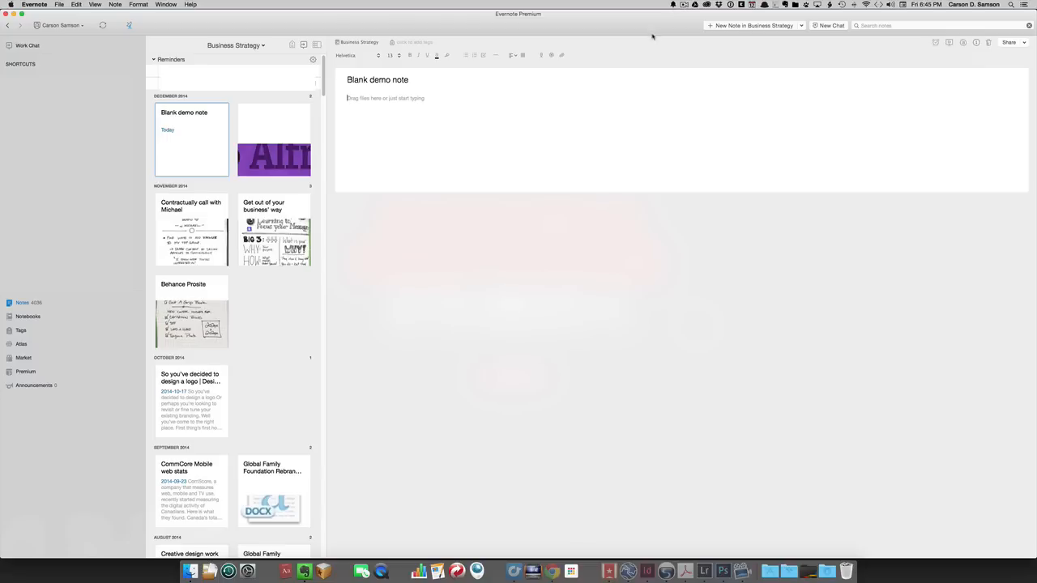
View the synced 'To do list.' note in the Business Strategy notebook on Mac.
{"action": "left_click", "coordinate": [191, 140]}
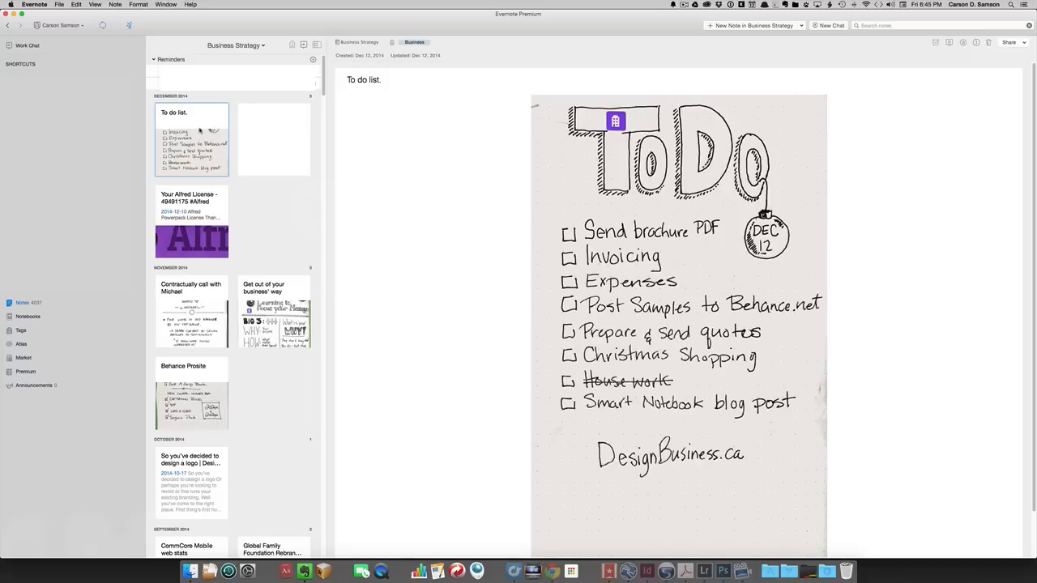